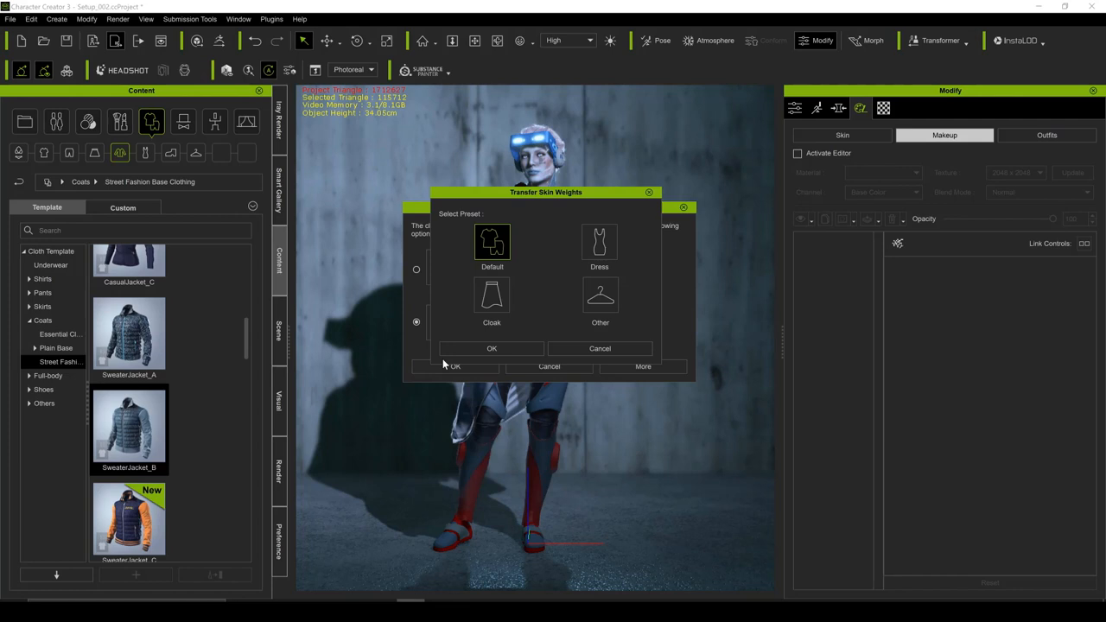
# Apply the Default skin weight preset so the sweater jacket fits the torso.
pyautogui.click(491, 348)
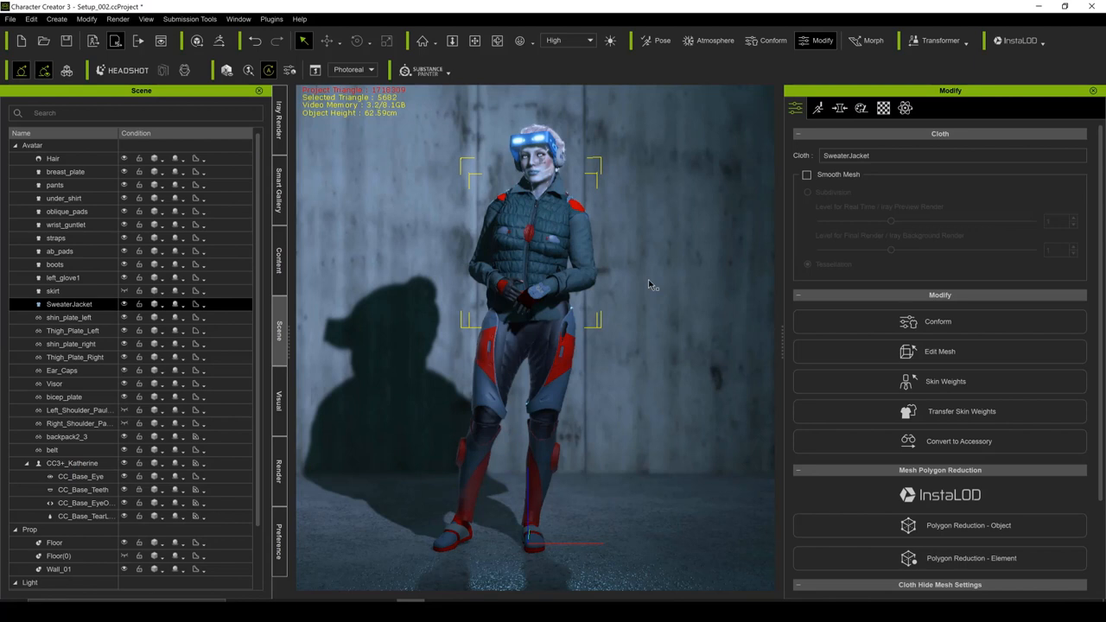
# Conform the sweater jacket with the Increase Size offset raised from 0.15 to 0.25.
pyautogui.click(937, 322)
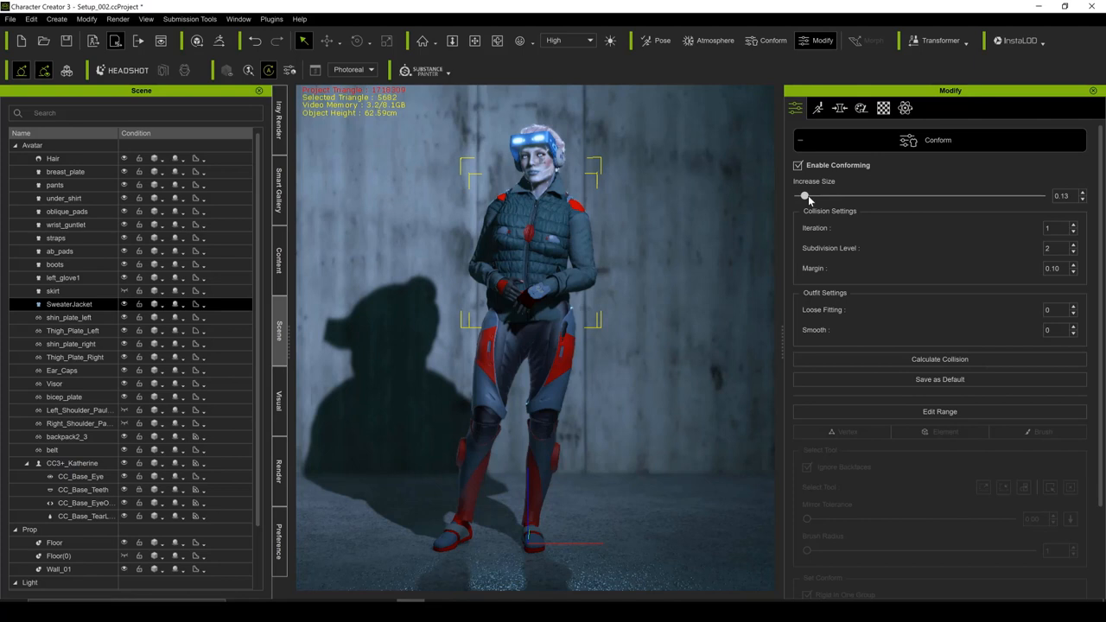
pyautogui.moveTo(804, 195); pyautogui.dragTo(810, 196)
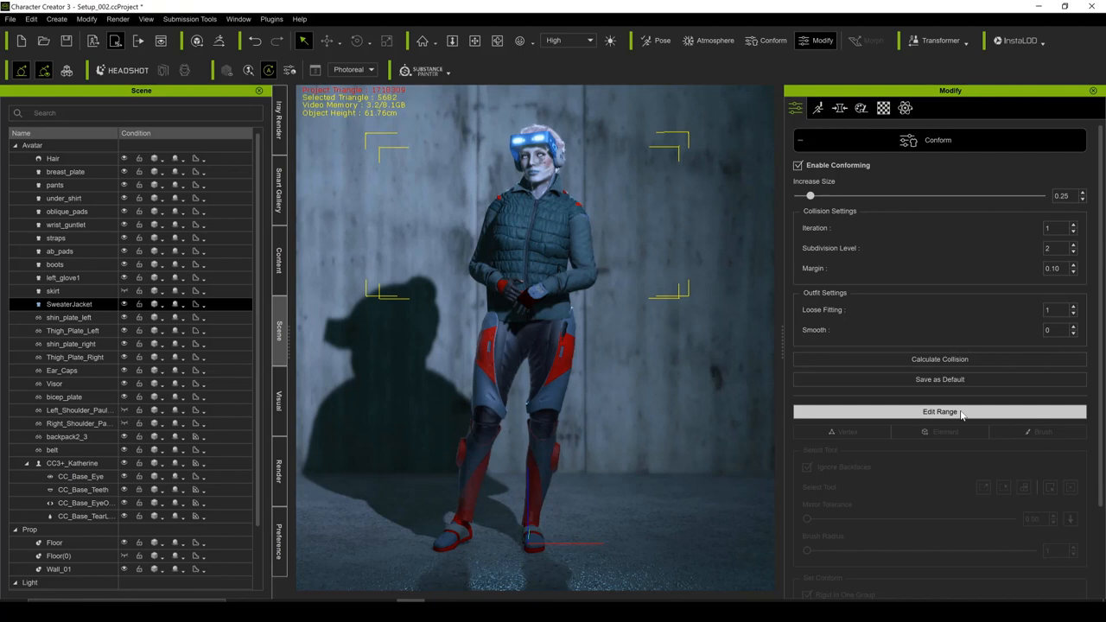
pyautogui.click(940, 411)
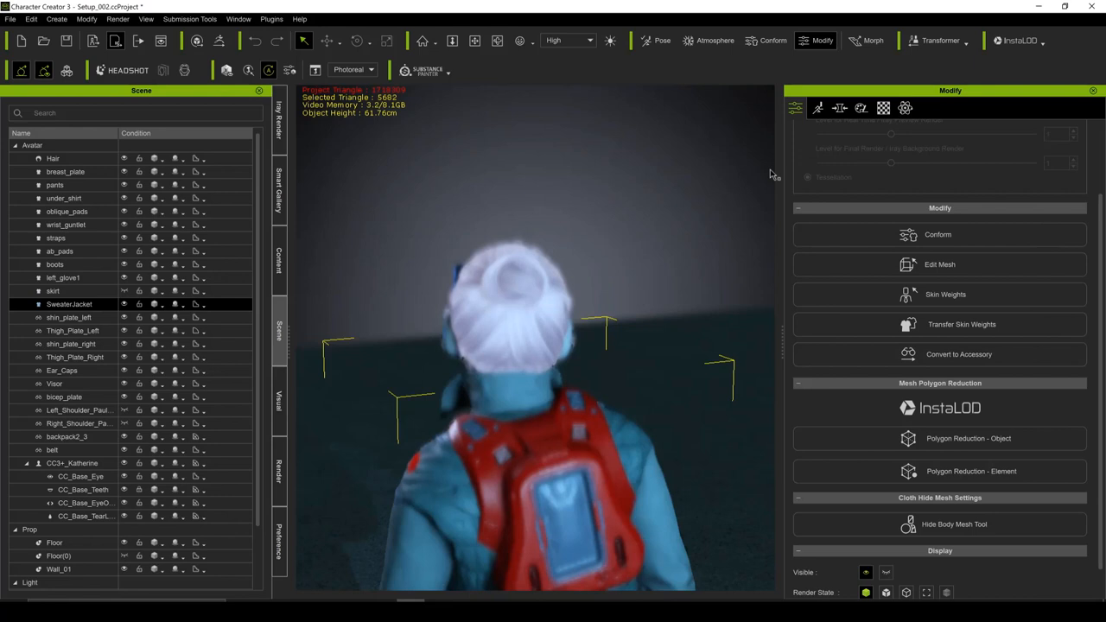
# Enter Edit Mesh on the sweater jacket and switch to sculpting its mesh.
pyautogui.click(940, 264)
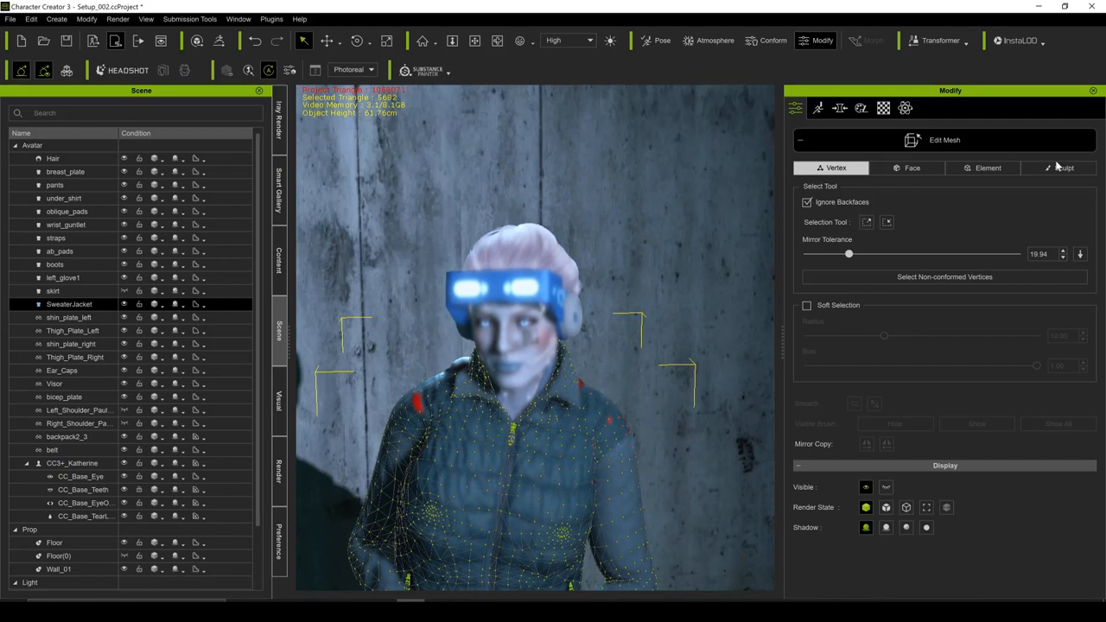
pyautogui.click(1065, 168)
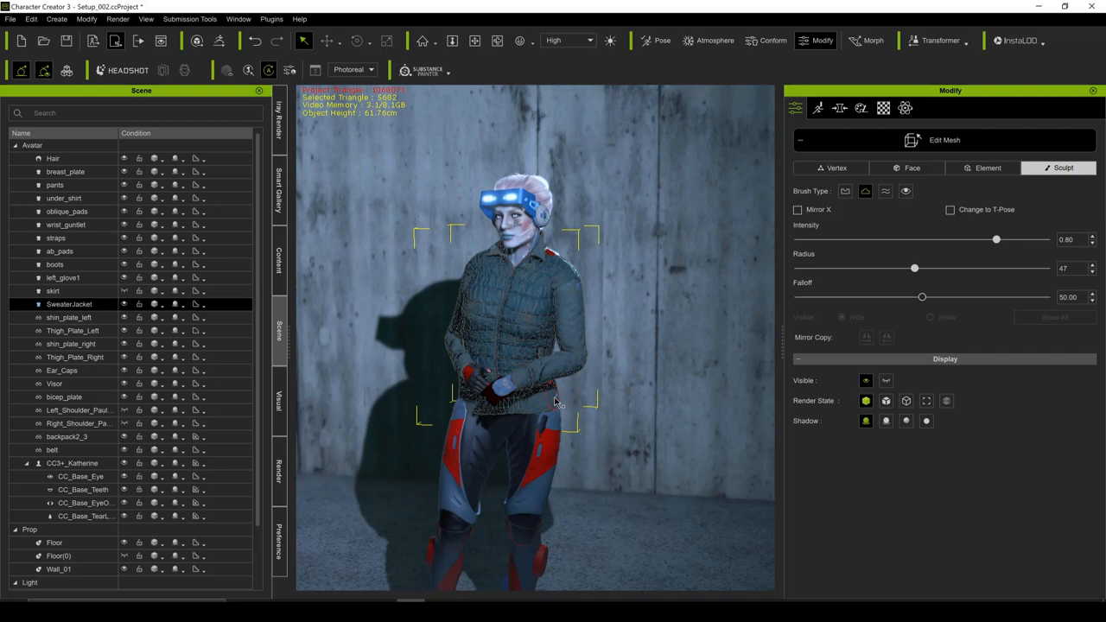
# Brush the sweater jacket mesh into shape with the sculpt tool.
pyautogui.moveTo(914, 267); pyautogui.dragTo(975, 268)
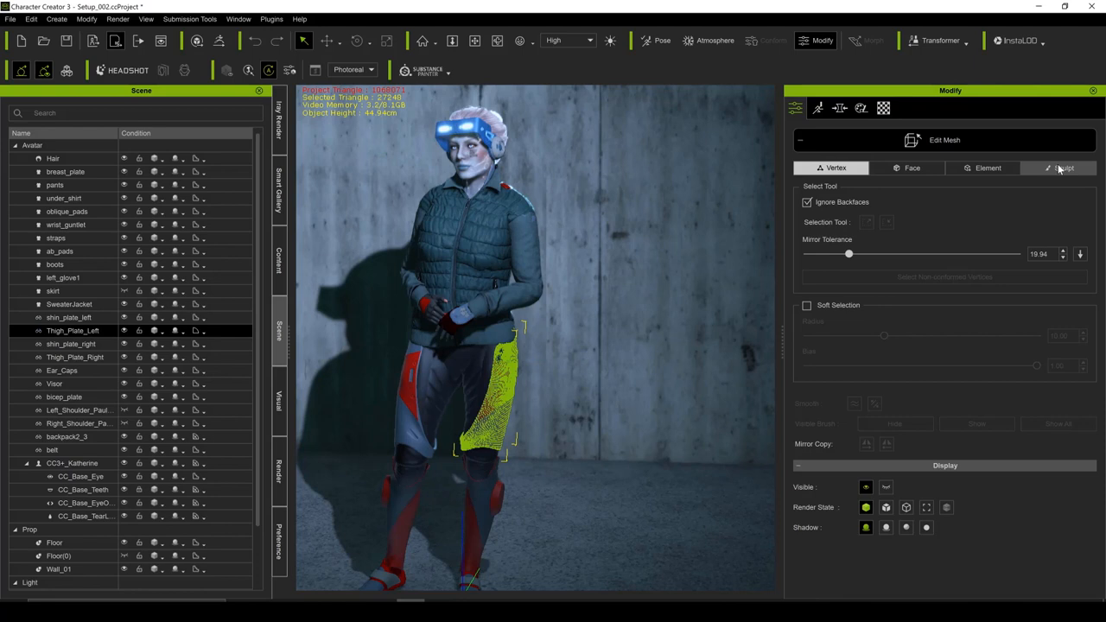
# Rework the Thigh_Plate_Left vertices in Edit Mesh and exit mesh editing.
pyautogui.click(1061, 167)
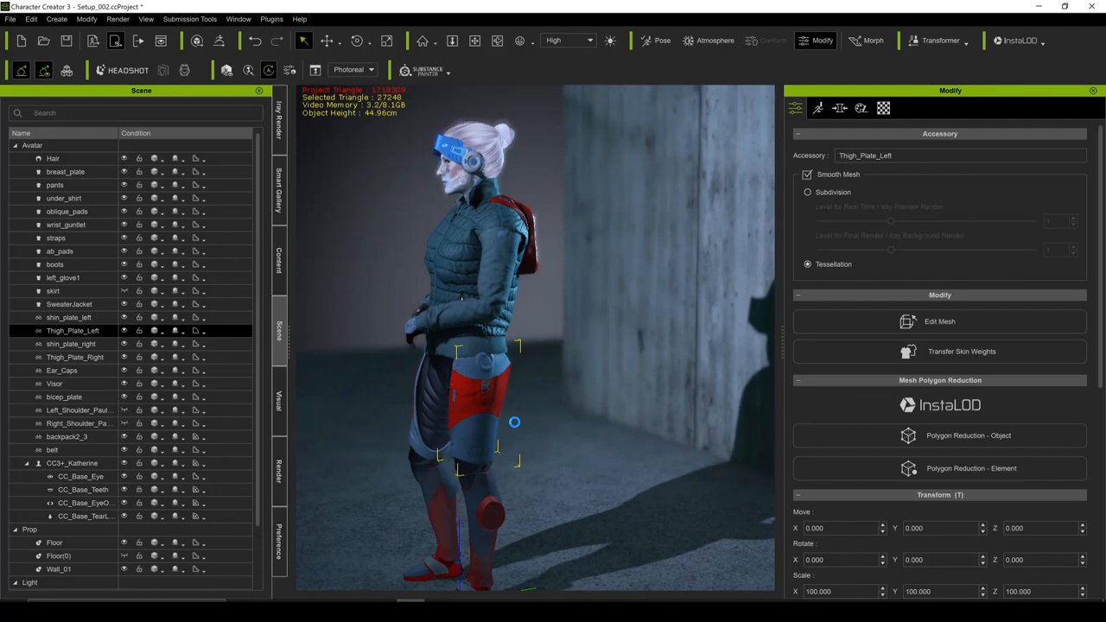
pyautogui.click(940, 320)
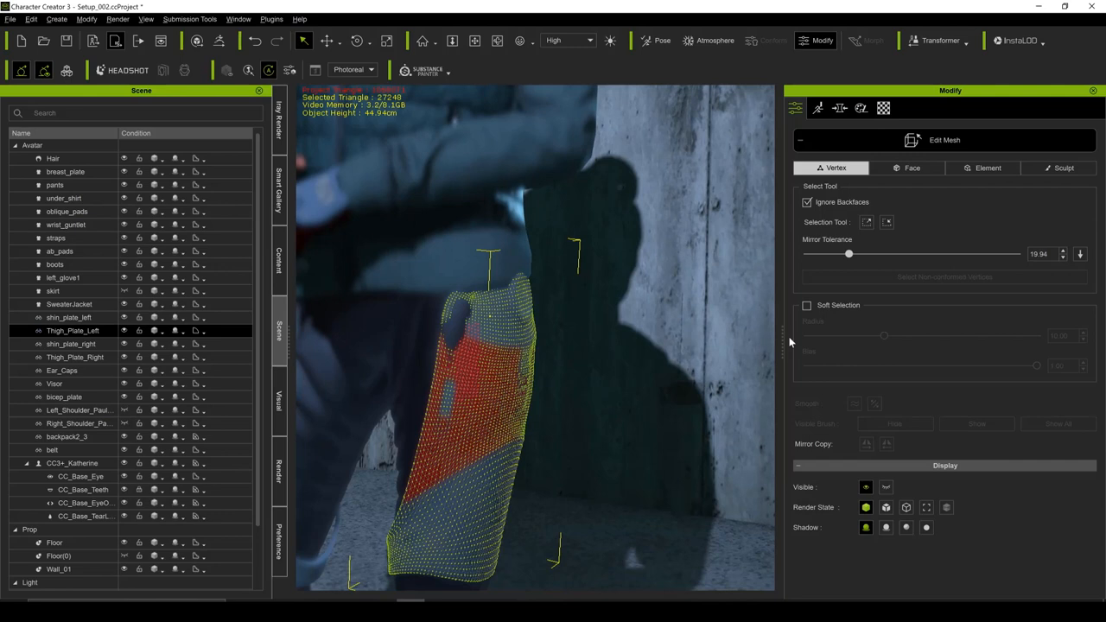
pyautogui.click(807, 305)
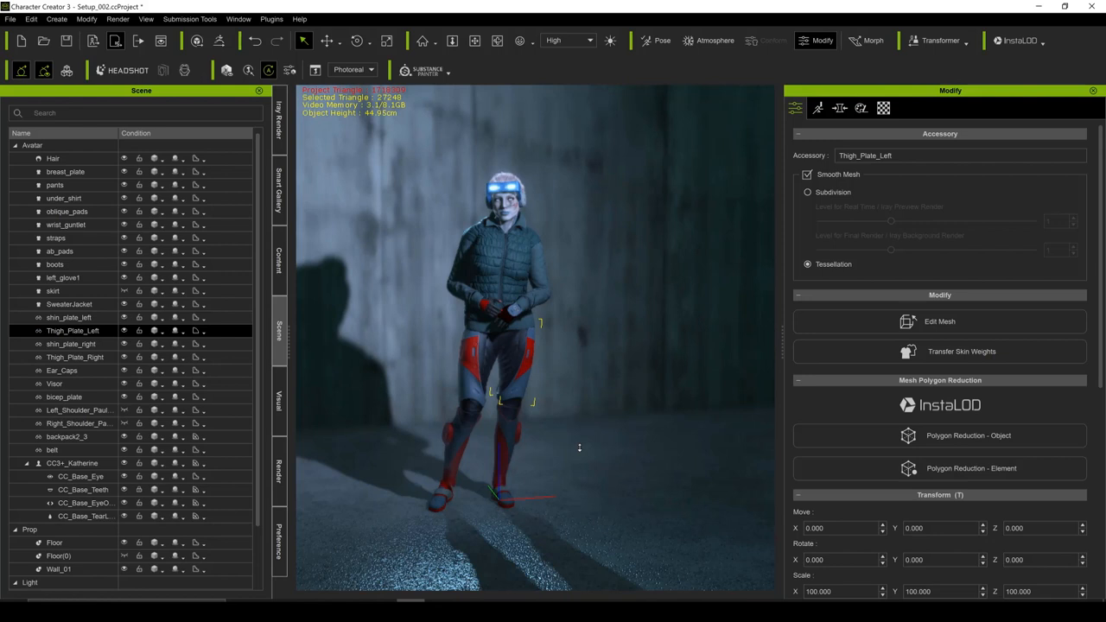
# Select the Sweater_Jacket material to reach its Base Color colour adjustments.
pyautogui.click(56, 384)
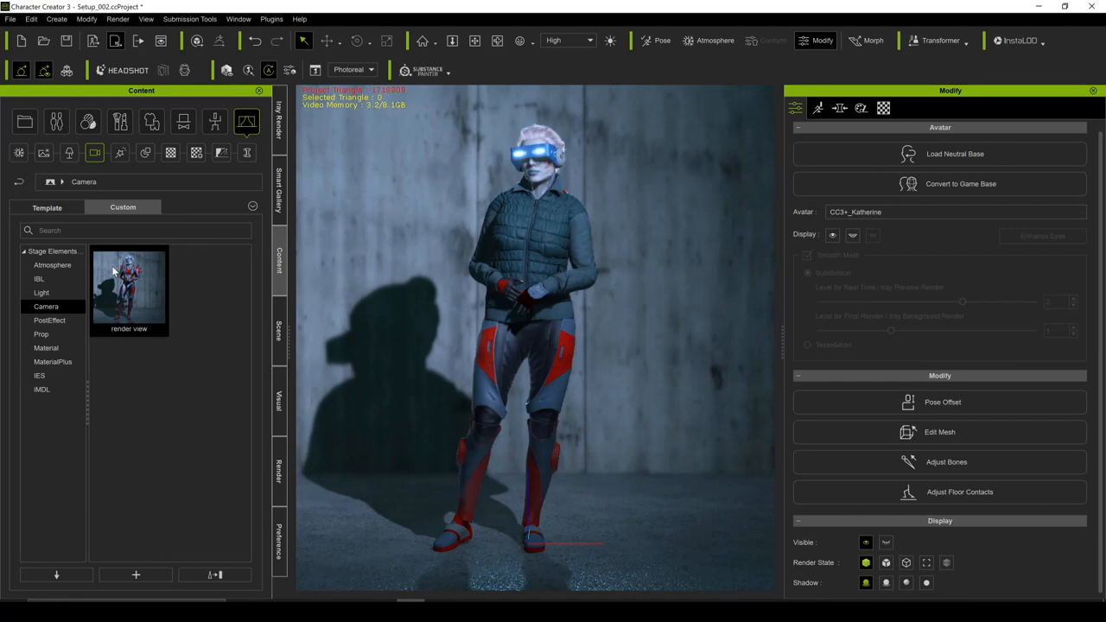
pyautogui.moveTo(786, 188)
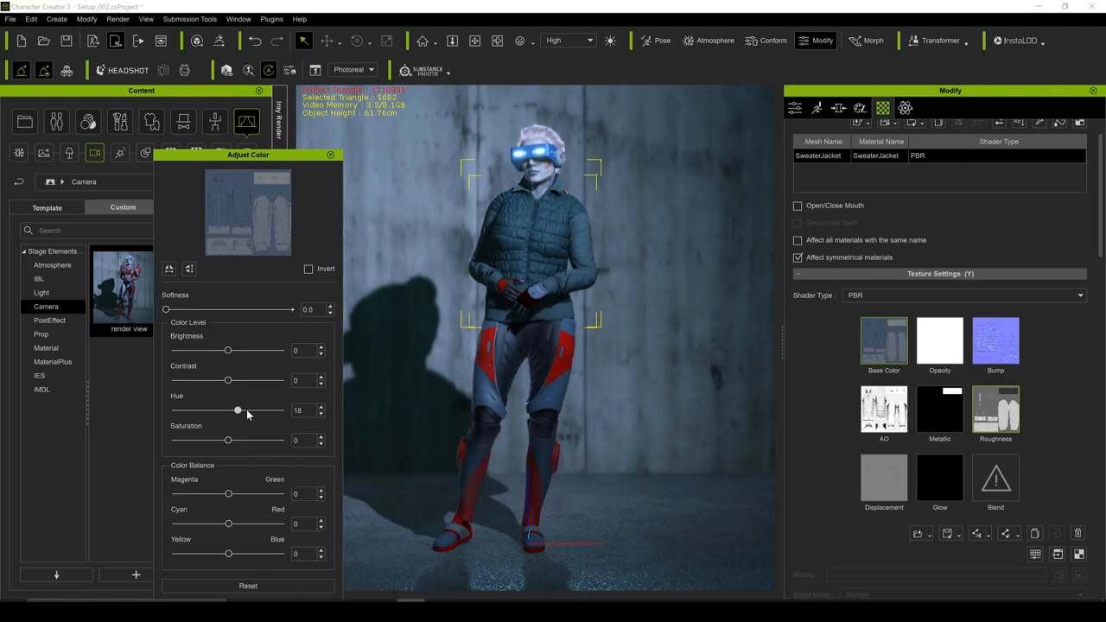
pyautogui.moveTo(239, 411); pyautogui.dragTo(255, 411)
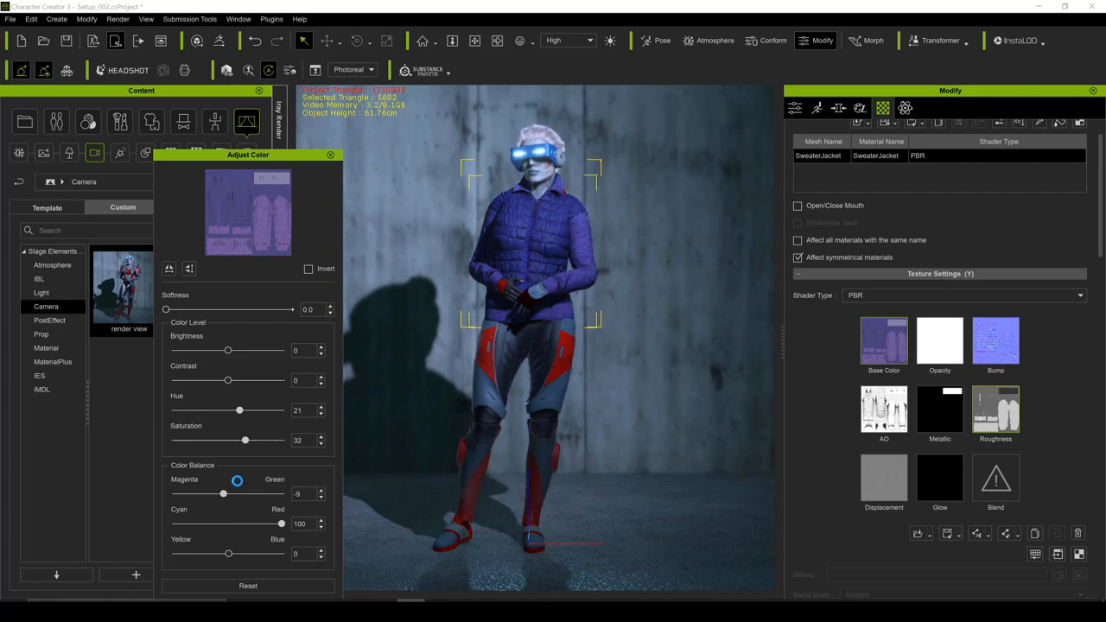
pyautogui.moveTo(239, 412); pyautogui.dragTo(176, 411)
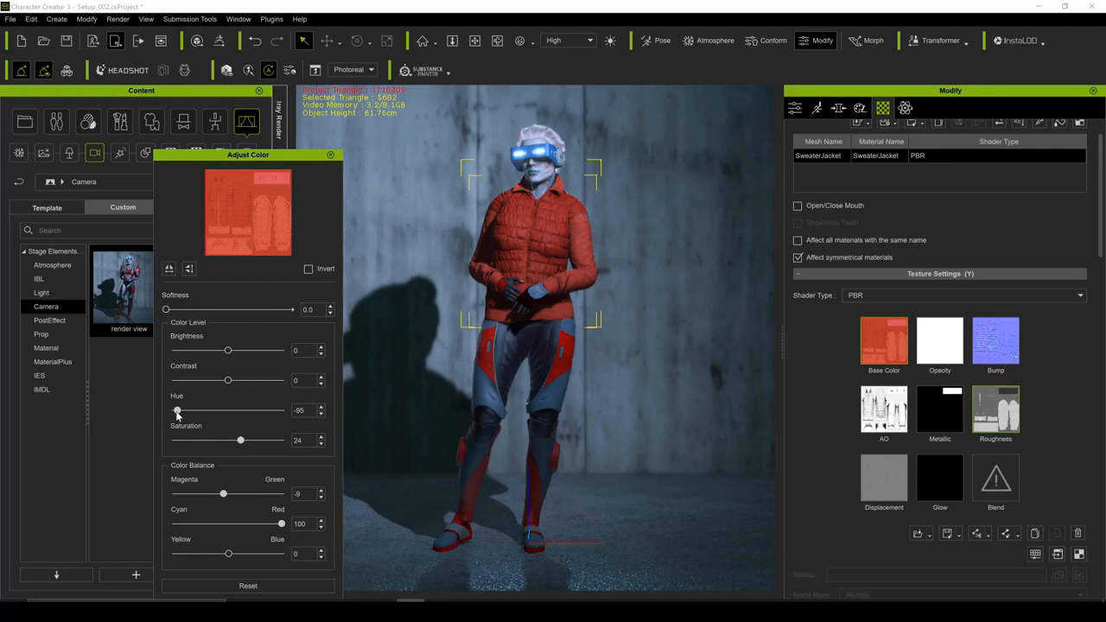
pyautogui.click(330, 155)
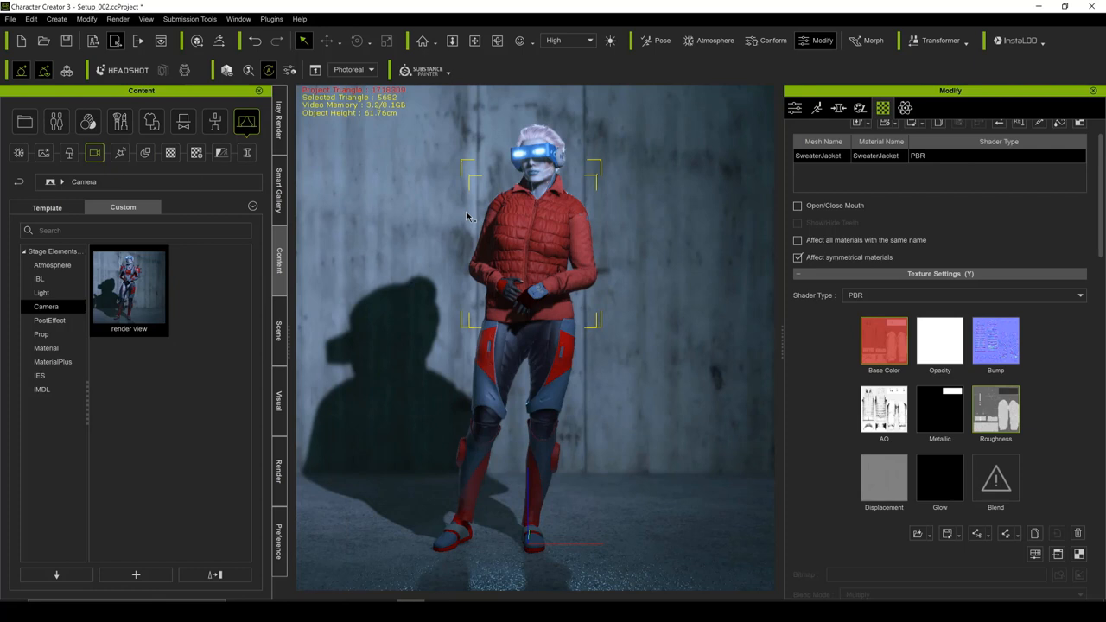
pyautogui.scroll(-3)
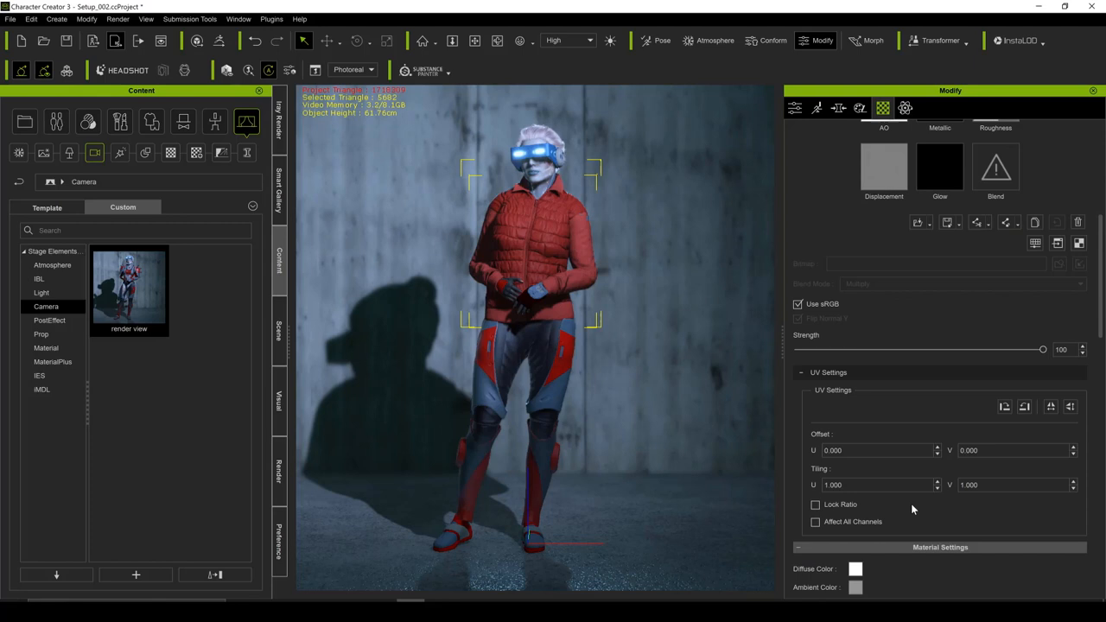
pyautogui.scroll(-3)
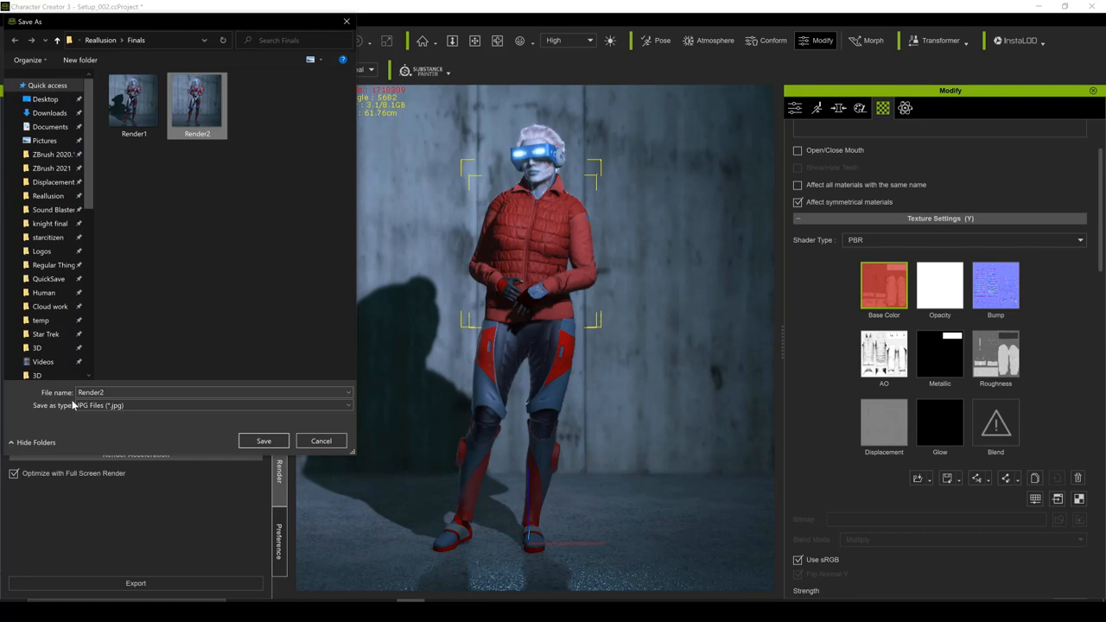
# Save the render as Render2.jpg in the Finals folder.
pyautogui.click(321, 441)
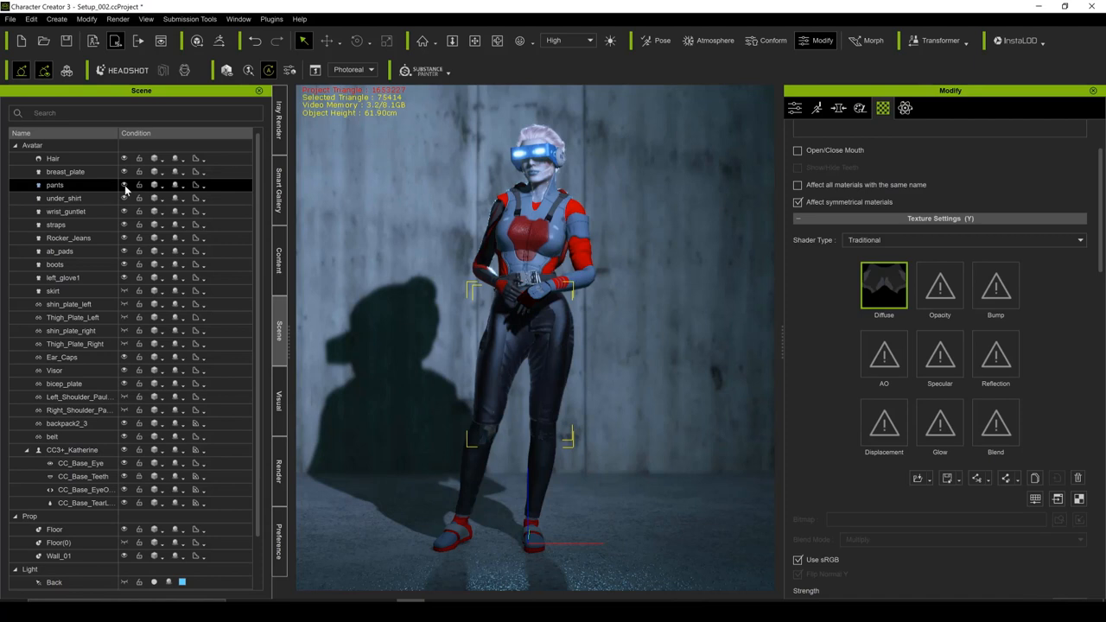
# Hide the red sweater jacket in the Scene panel so the armored bodysuit shows.
pyautogui.click(55, 265)
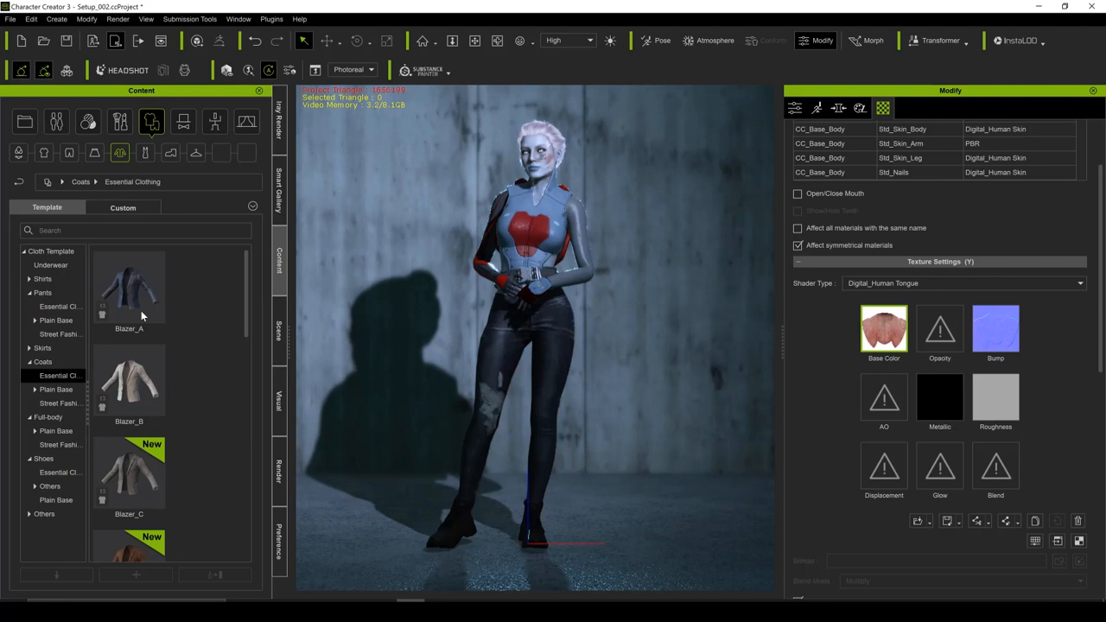
# Pick the dark navy hoodie from the Coats templates for the avatar.
pyautogui.scroll(-3)
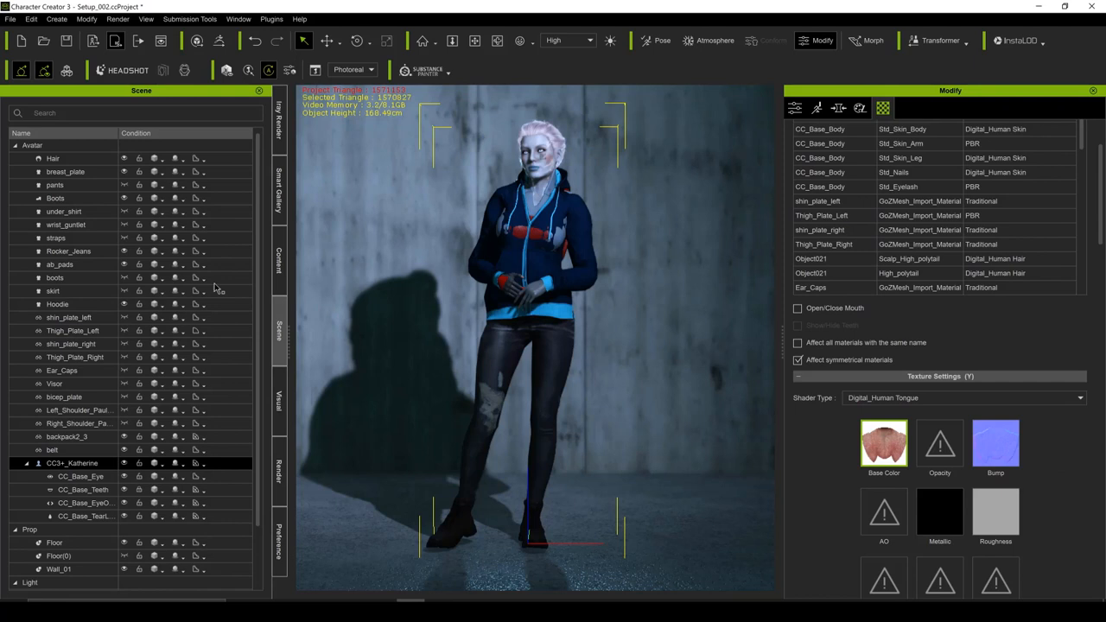
pyautogui.click(66, 171)
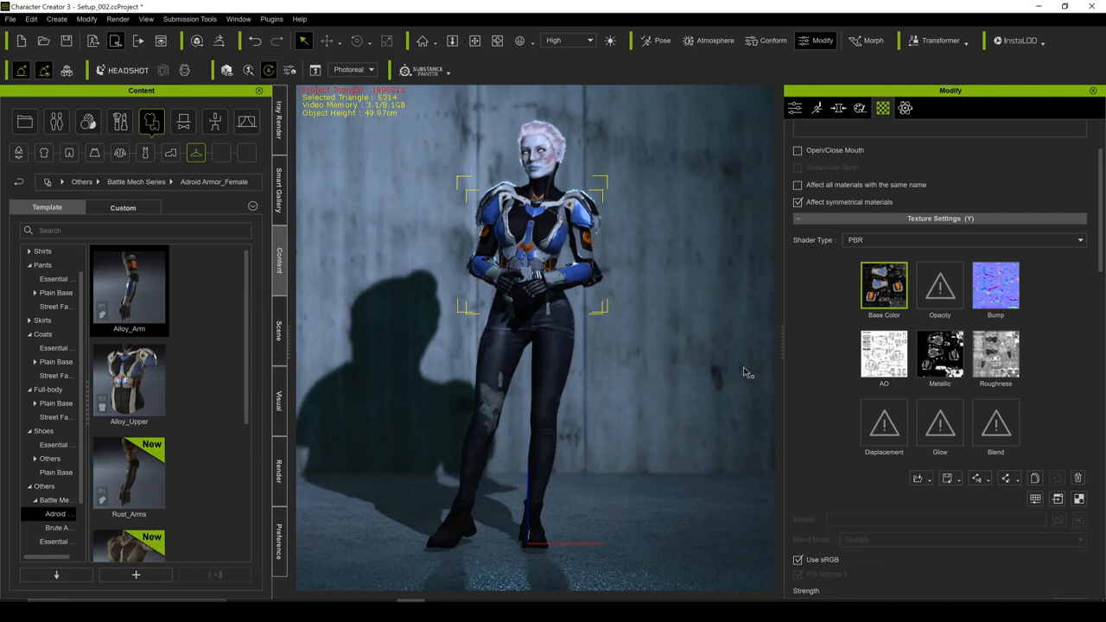
# Shift the hue of the android armor's base colour texture.
pyautogui.moveTo(228, 411); pyautogui.dragTo(201, 411)
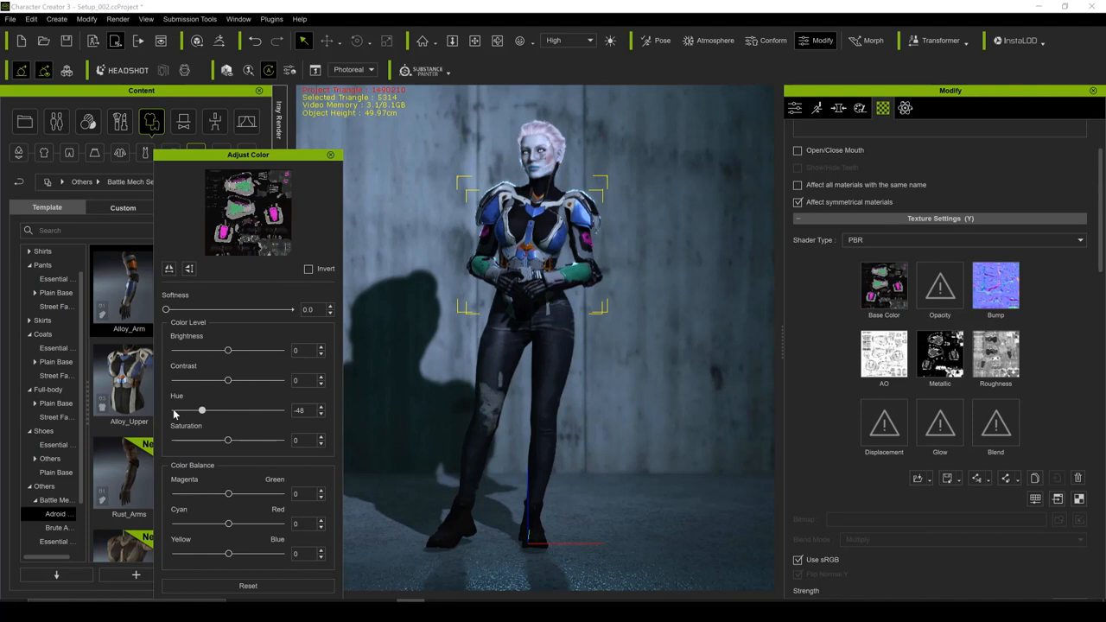
# Drag the Hue slider to shift the mech armor's Base Color texture hue.
pyautogui.moveTo(201, 411); pyautogui.dragTo(266, 411)
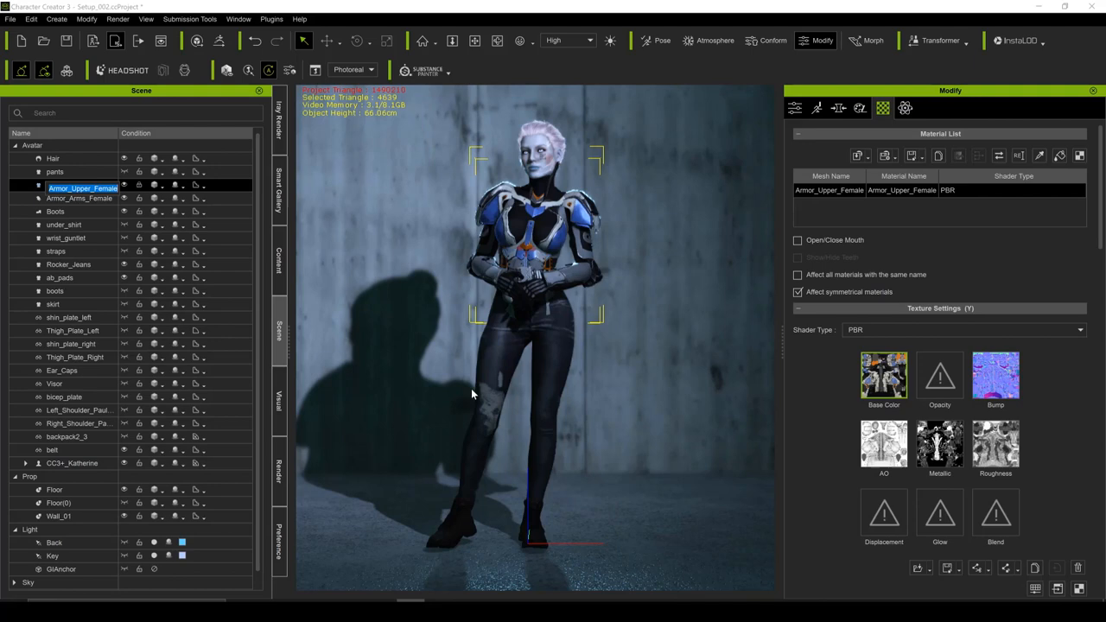
# Adjust the Armor_Upper_Female Base Color to Saturation -100, turning the armor grey-white.
pyautogui.rightClick(883, 376)
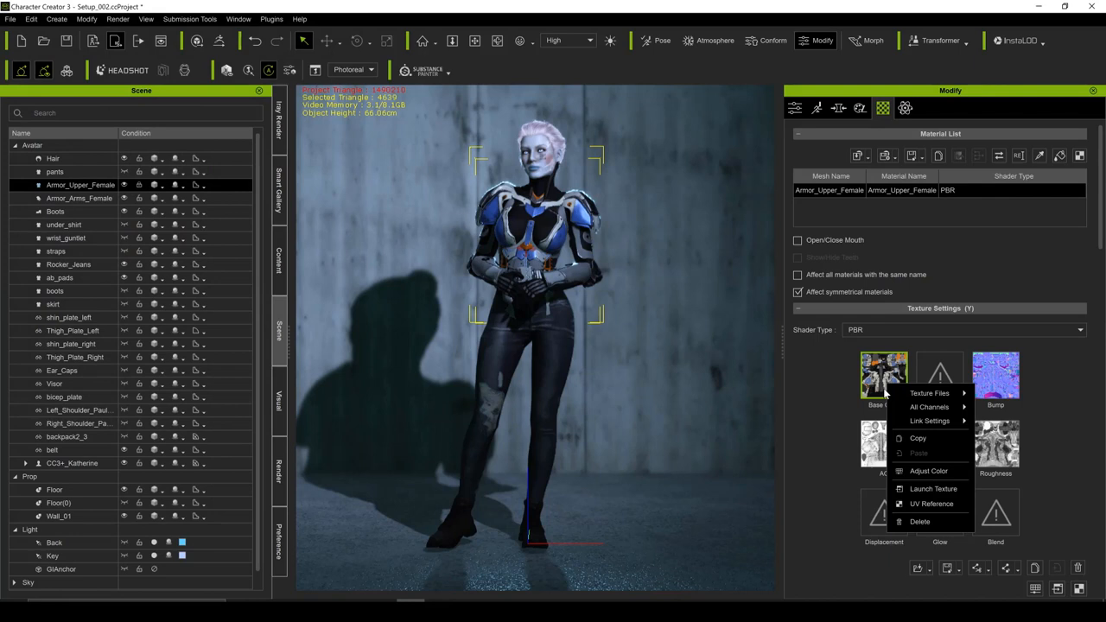
pyautogui.click(928, 470)
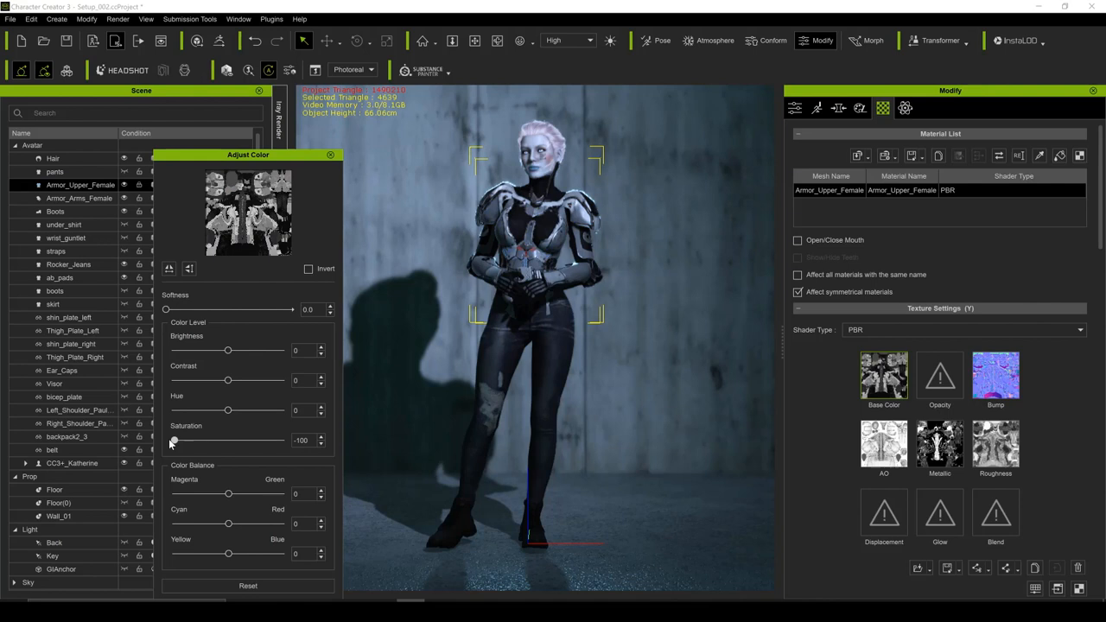
pyautogui.click(330, 155)
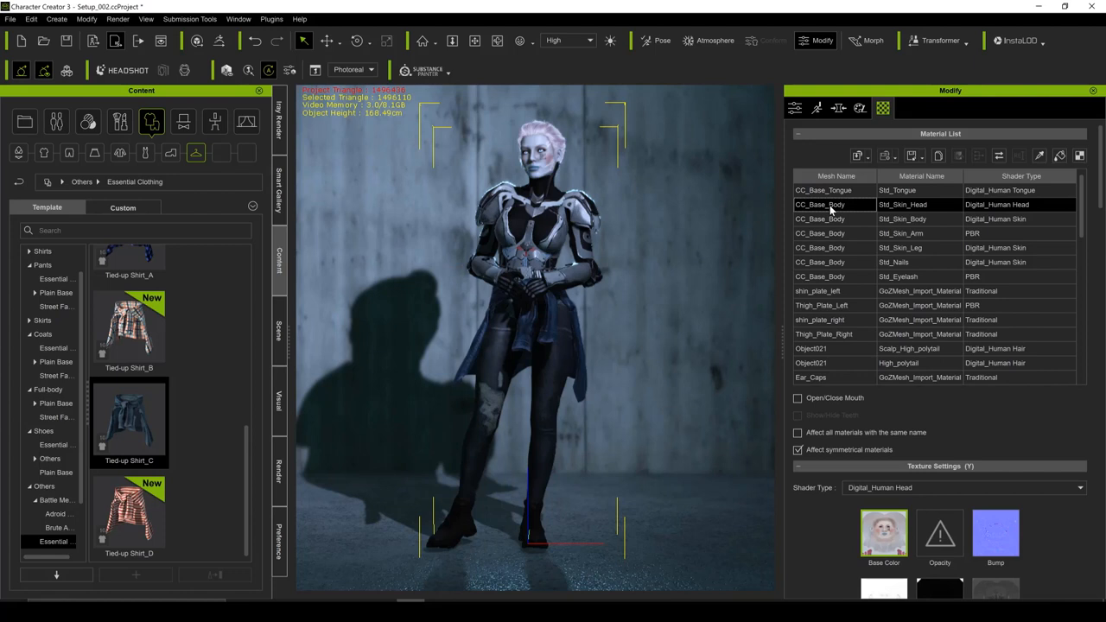
# Bring up texture options for the head skin material in the Material List.
pyautogui.rightClick(940, 415)
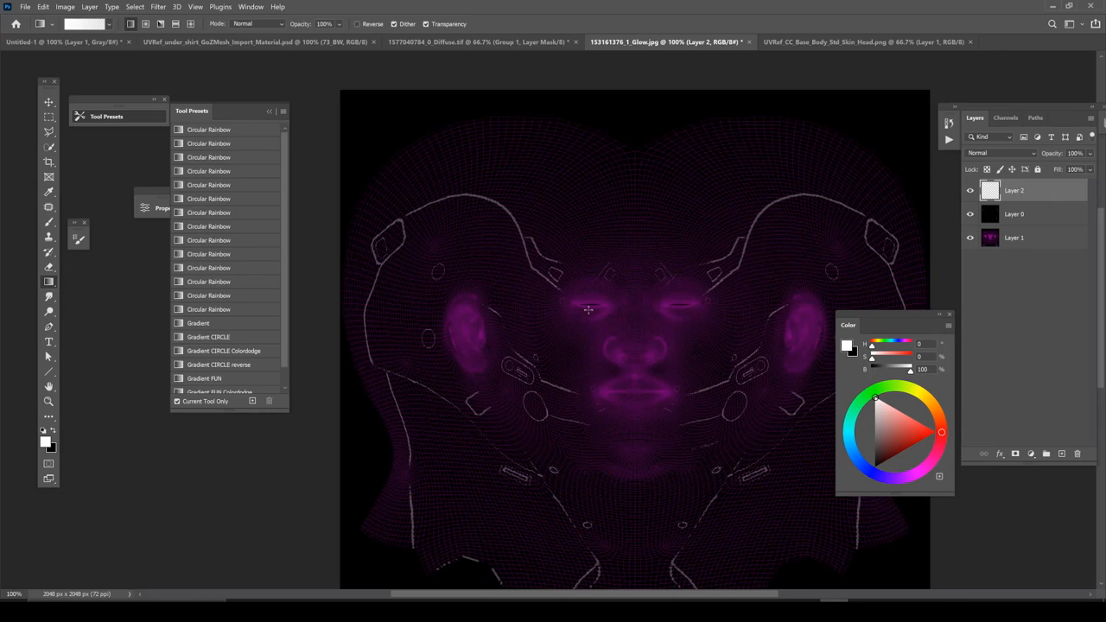
# Add a new layer above the purple face wireframe in the Glow.jpg texture.
pyautogui.click(588, 308)
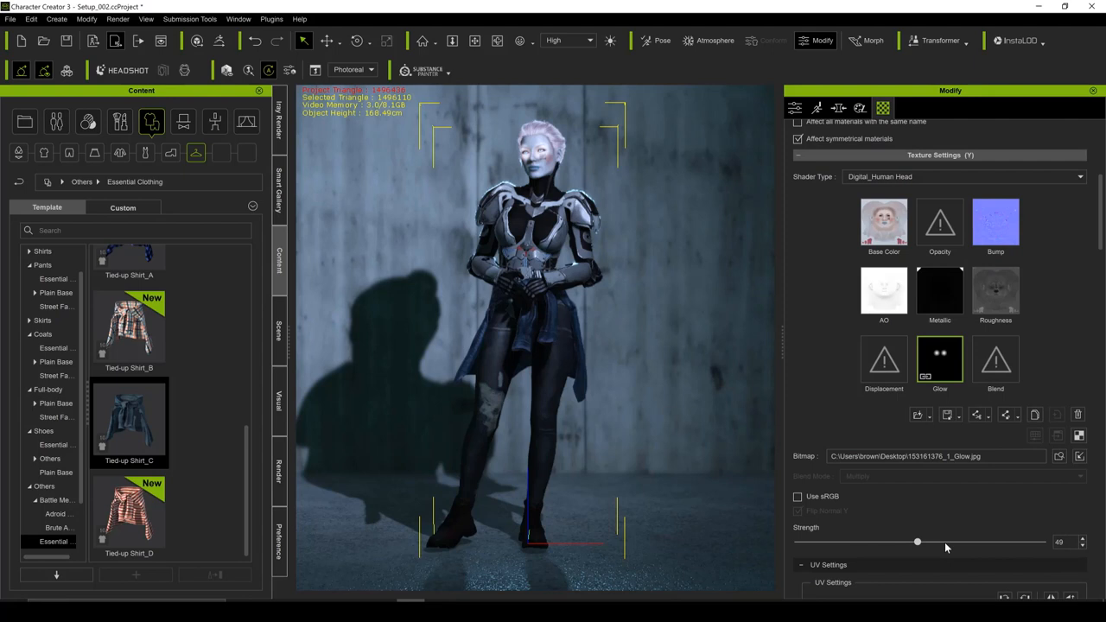
# Raise the head Glow channel Strength to about 87 for a brighter eye glow.
pyautogui.moveTo(916, 543); pyautogui.dragTo(961, 543)
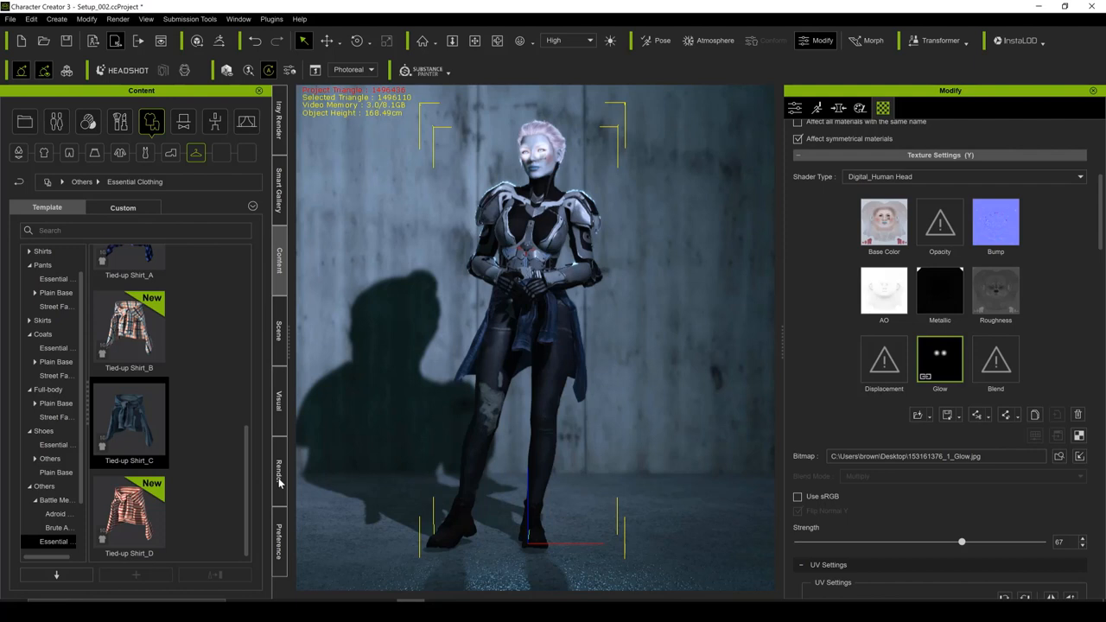